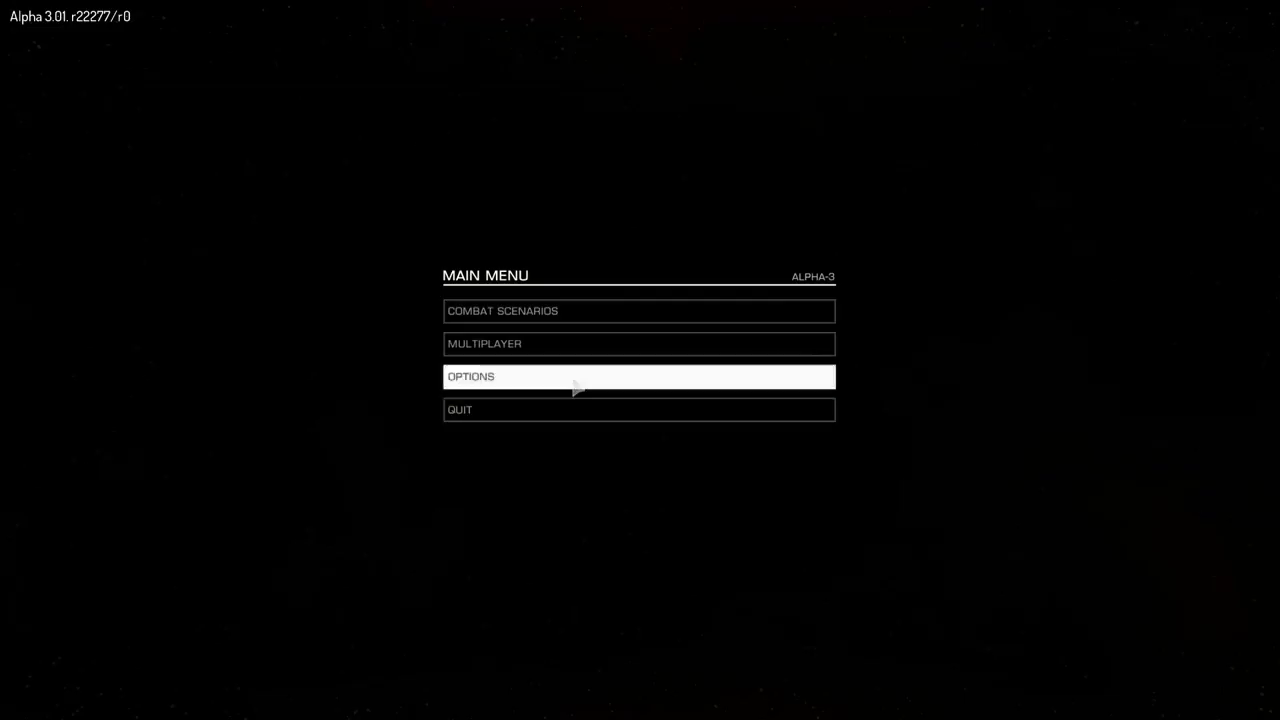
# Enter the Options menu and then its Controls bindings settings.
pyautogui.click(638, 376)
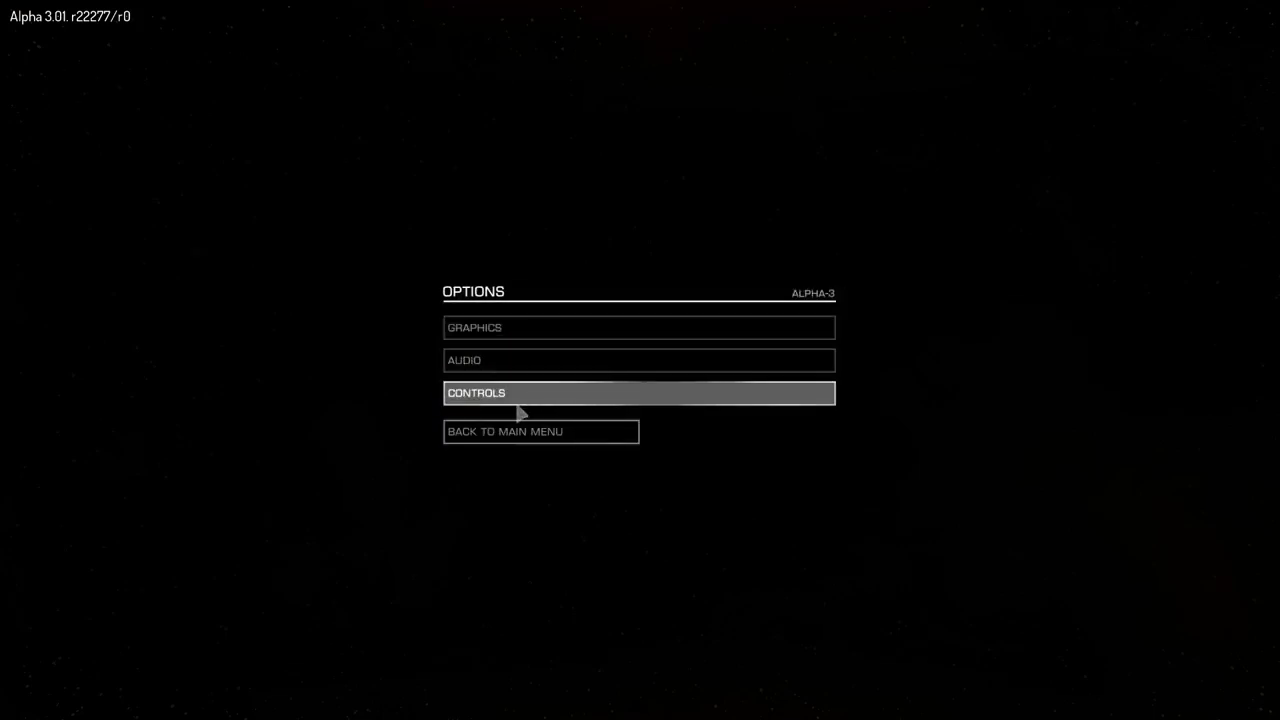
pyautogui.click(640, 392)
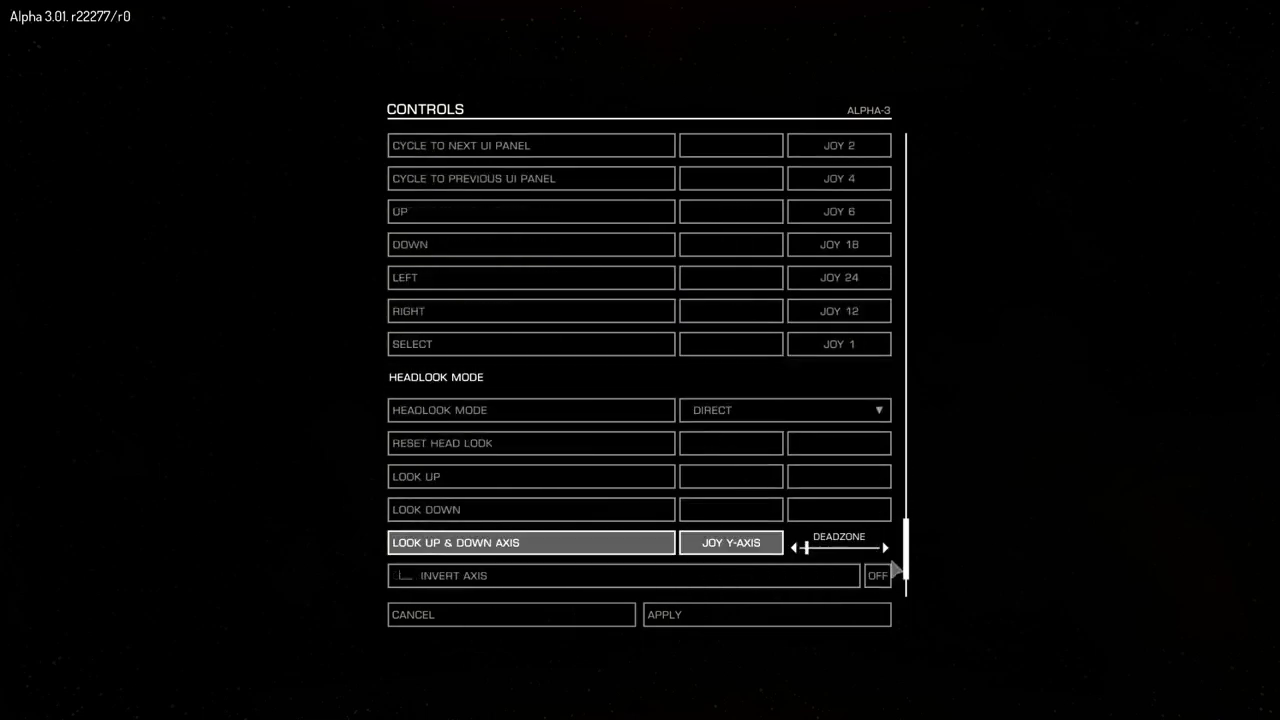
# Scroll the Controls list down to the Head Look Mode look up/down and left/right axes.
pyautogui.scroll(-3)
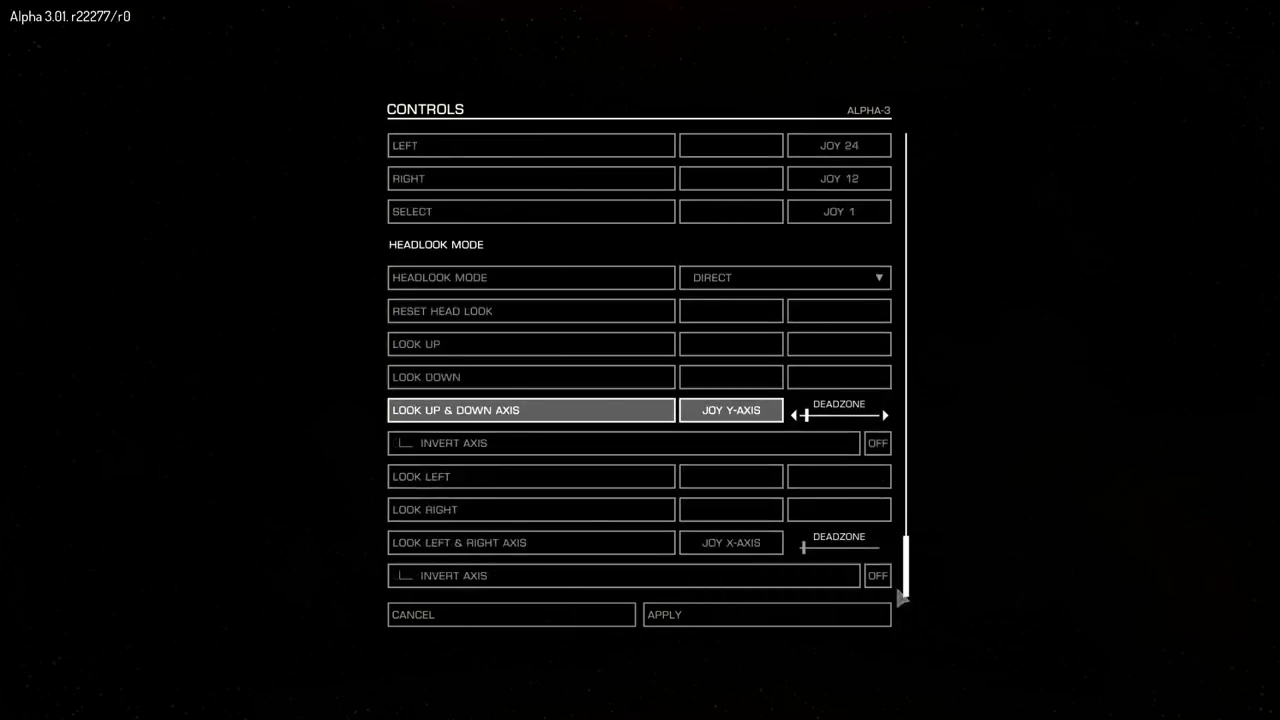